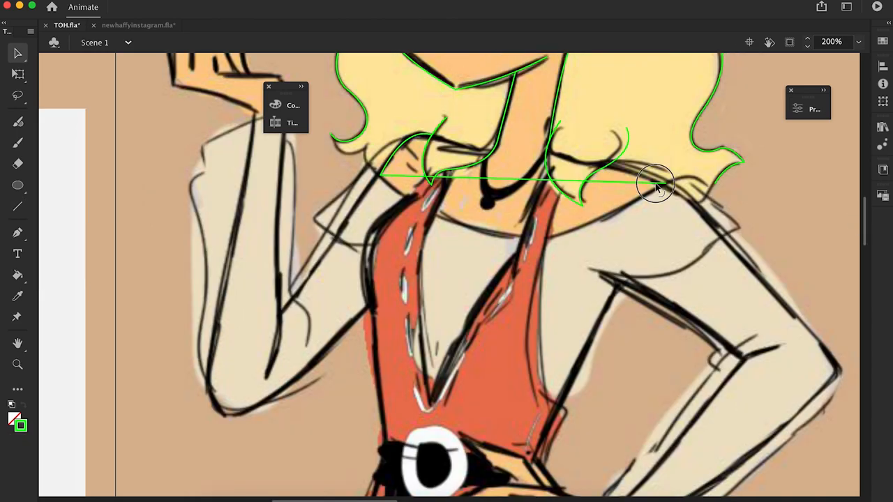
# Ink Chloe's face, hair and bow in clean black lines and fill their colours with blue eyeshadow
pyautogui.moveTo(655, 182); pyautogui.dragTo(432, 402)
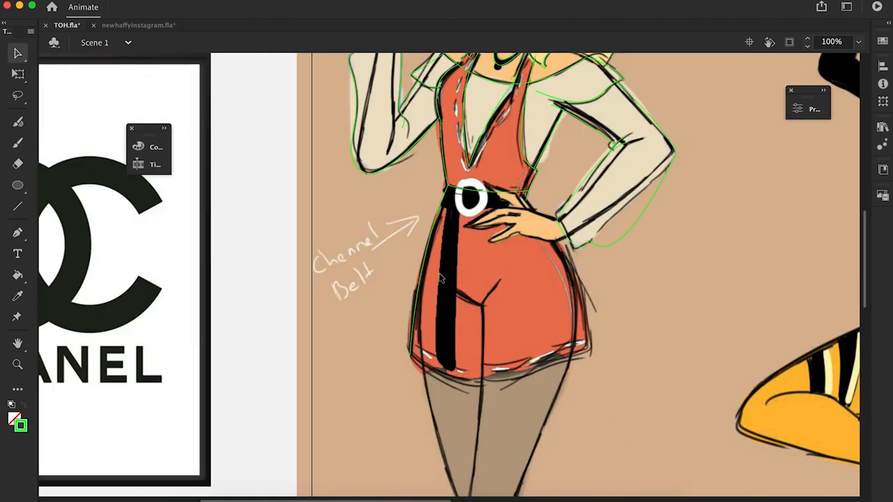
pyautogui.scroll(-3)
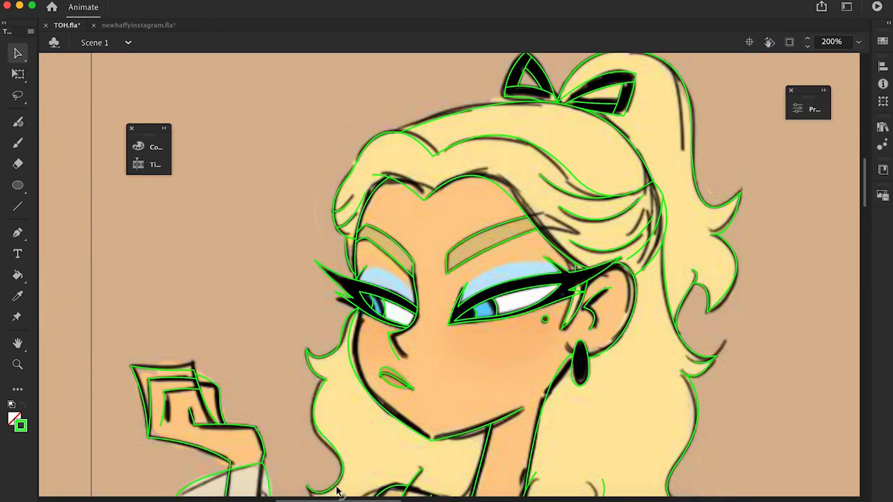
# Clear the rough sketch lines around the face and fill the drop earring golden yellow
pyautogui.scroll(-3)
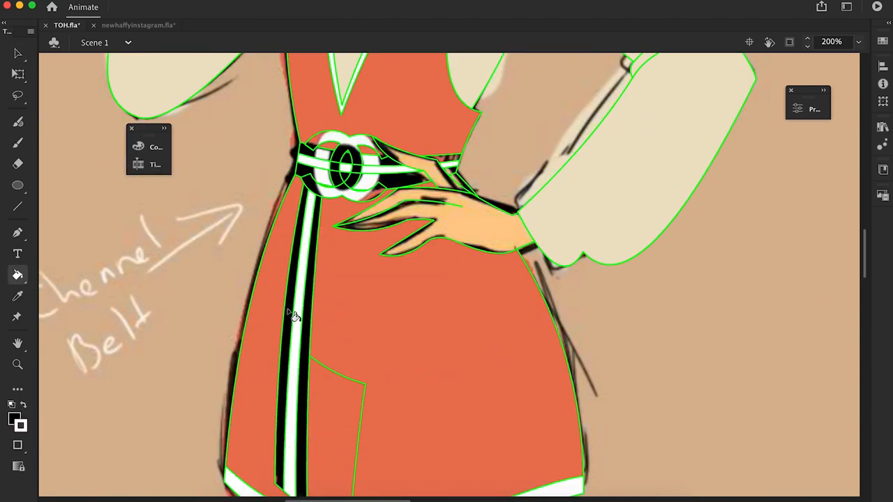
pyautogui.scroll(3)
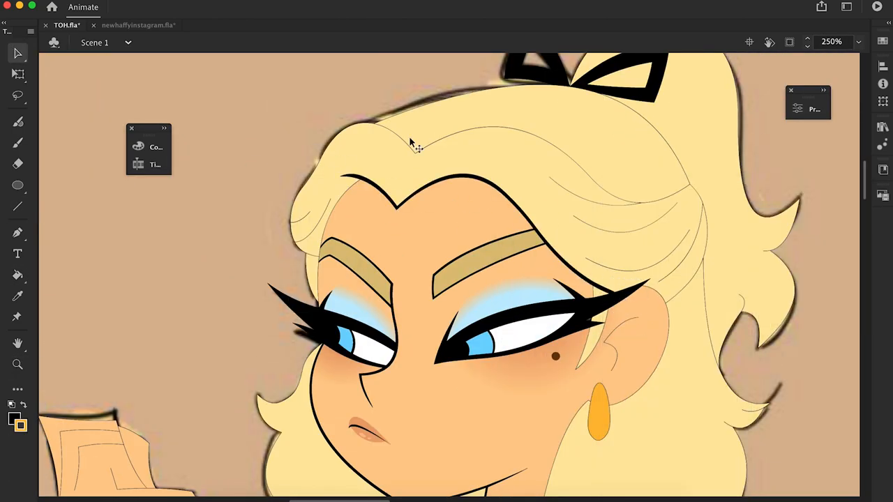
# Hide the tan backdrop and fill the raised hand shape with skin tone
pyautogui.scroll(3)
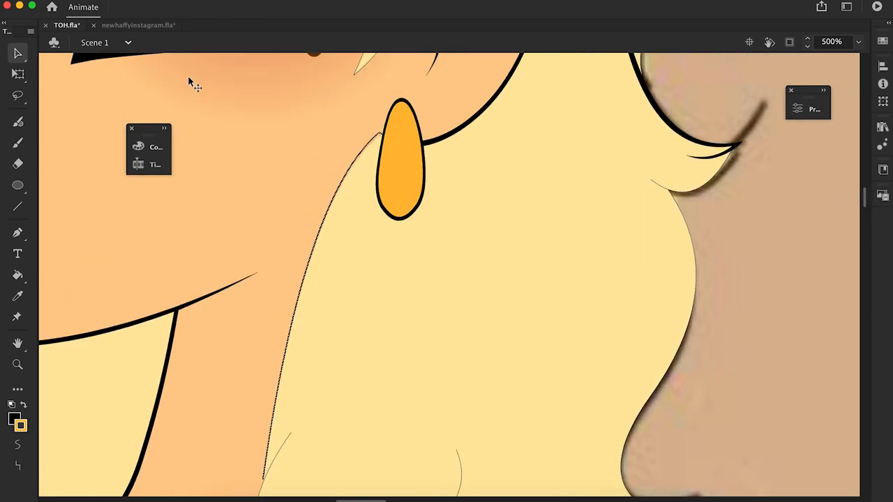
pyautogui.rightClick(488, 348)
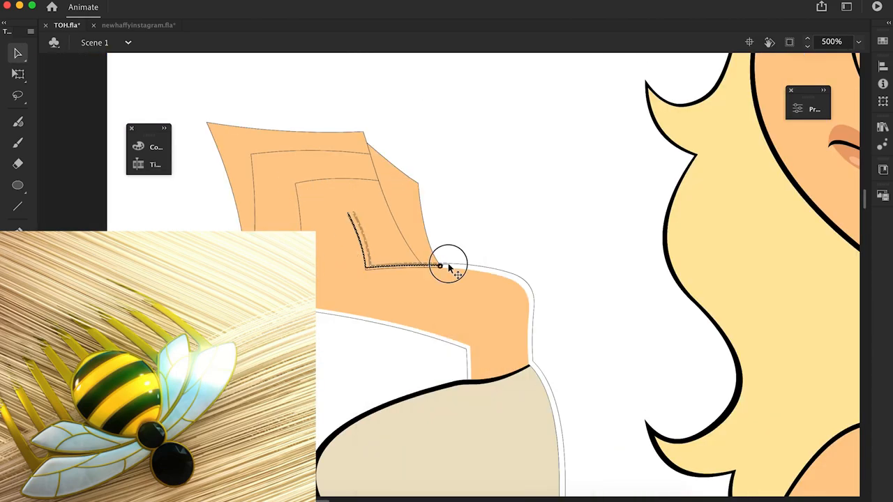
# Outline the raised hand's fingers in thick black at 1000% zoom and paste artwork onto the leg
pyautogui.click(449, 268)
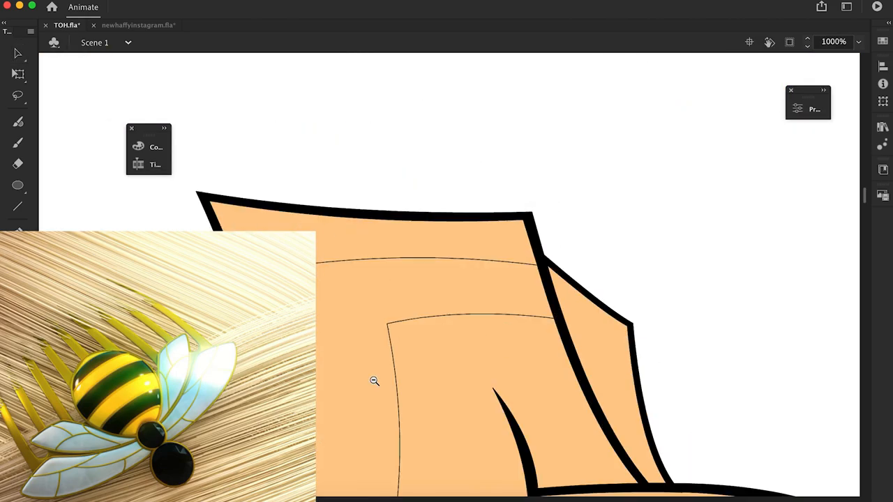
pyautogui.click(374, 381)
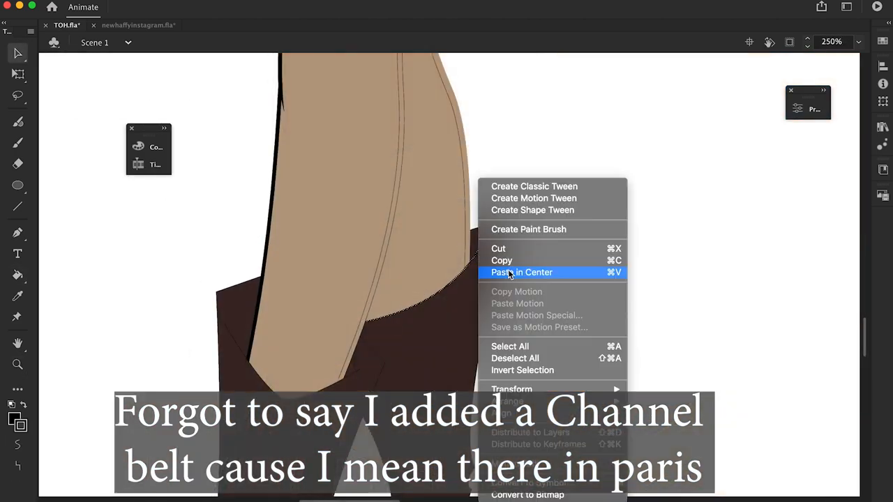
pyautogui.click(521, 272)
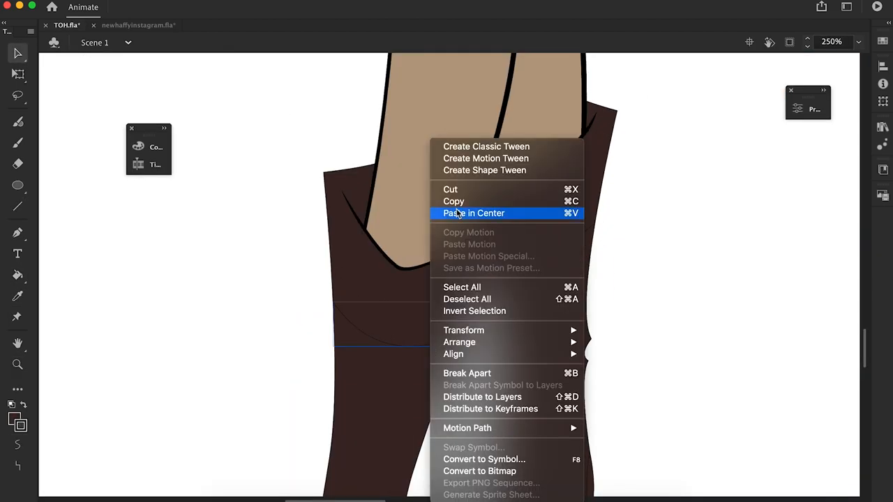
# Paste the gold interlocking-C buckle at the view's centre onto the black-and-white belt
pyautogui.click(474, 212)
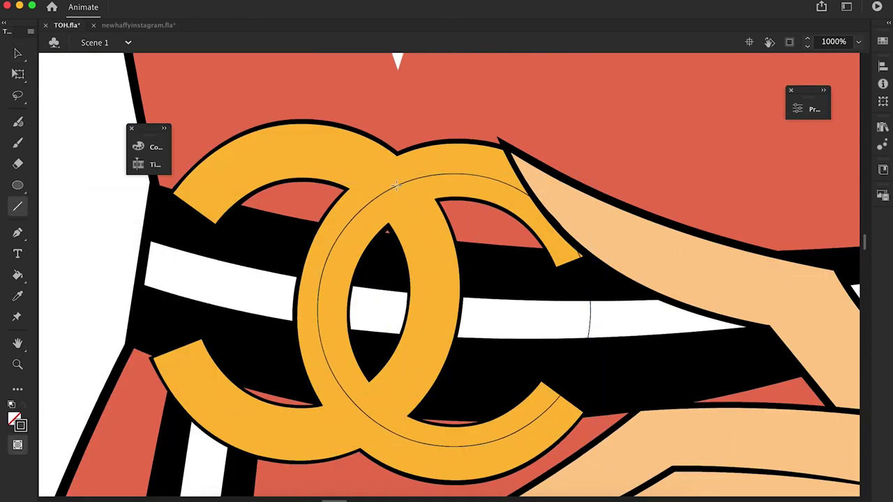
# Paste and shape a gold chain necklace with a round pendant around the neck
pyautogui.click(432, 265)
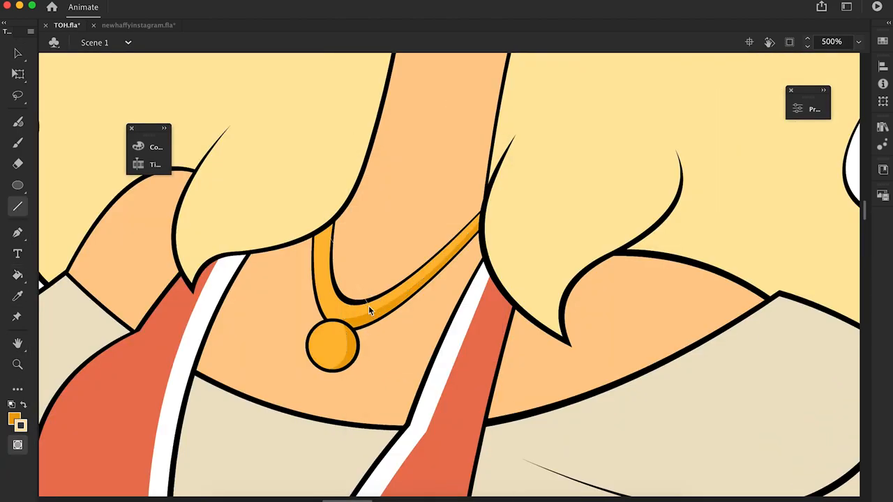
pyautogui.rightClick(369, 309)
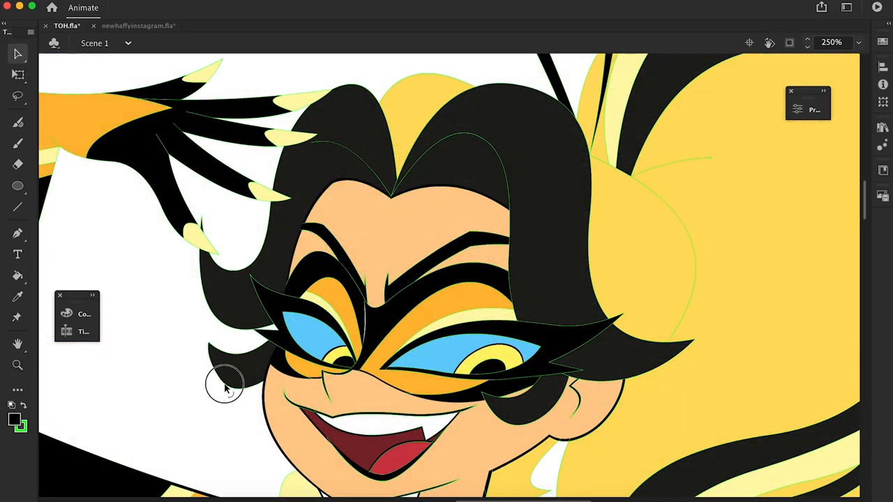
# Paste the copied hair shape in place over the dark hair above the mask
pyautogui.rightClick(225, 383)
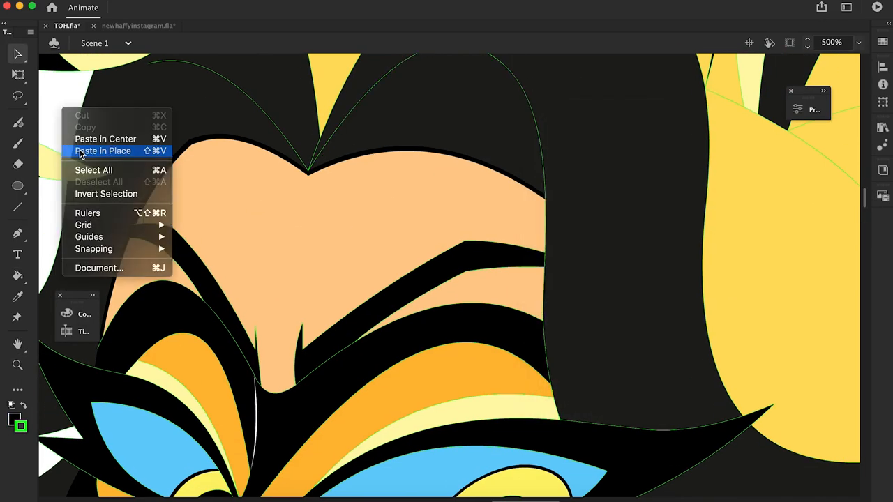
pyautogui.click(103, 151)
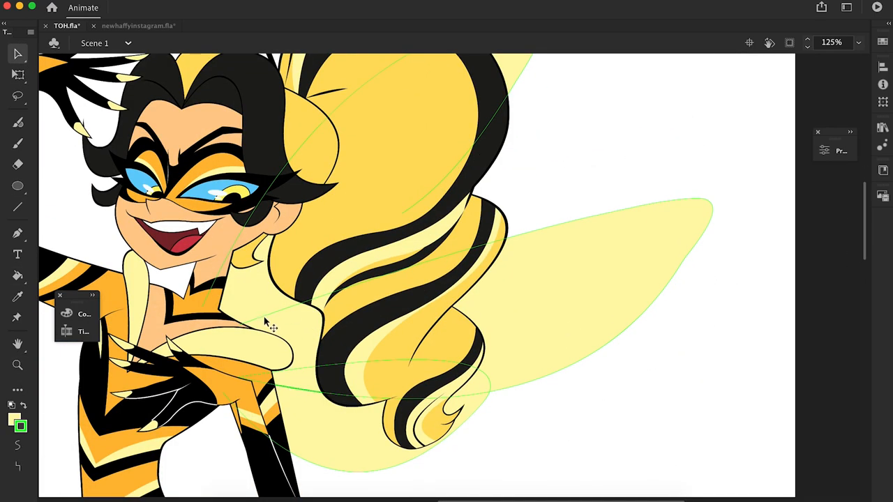
# Cover the pale yellow wings with a honeycomb hexagon pattern and add antennae to her head
pyautogui.click(655, 272)
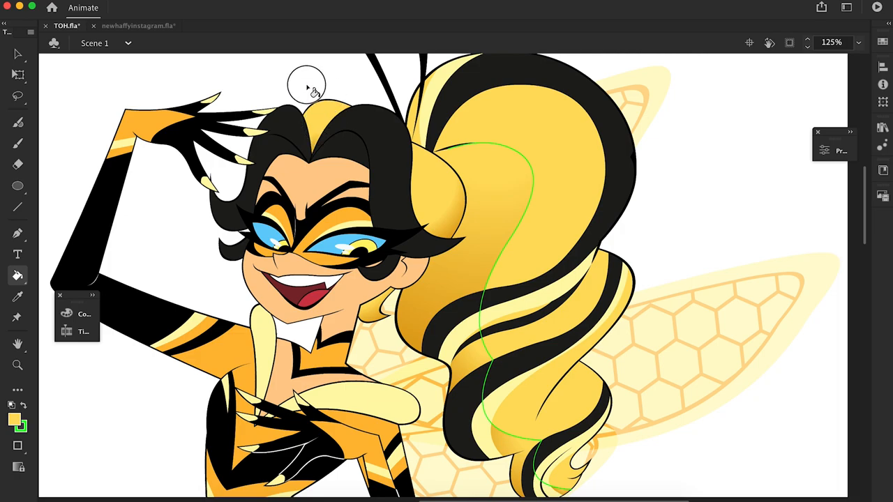
pyautogui.scroll(-3)
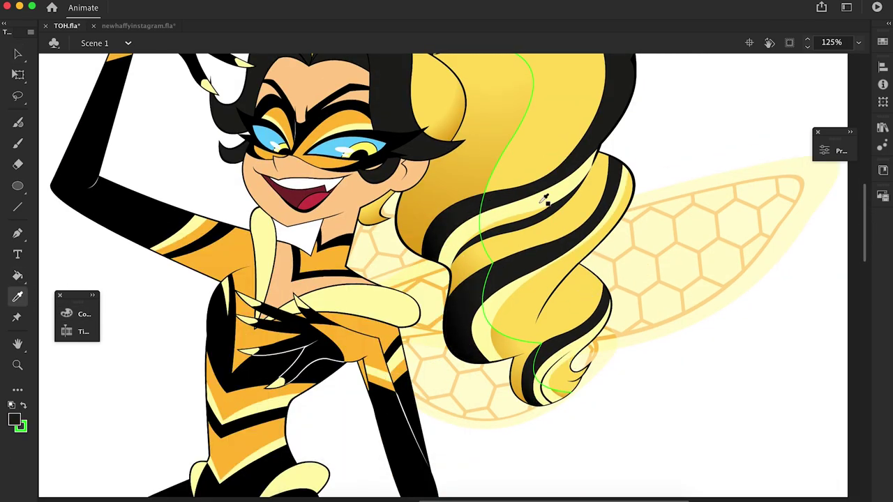